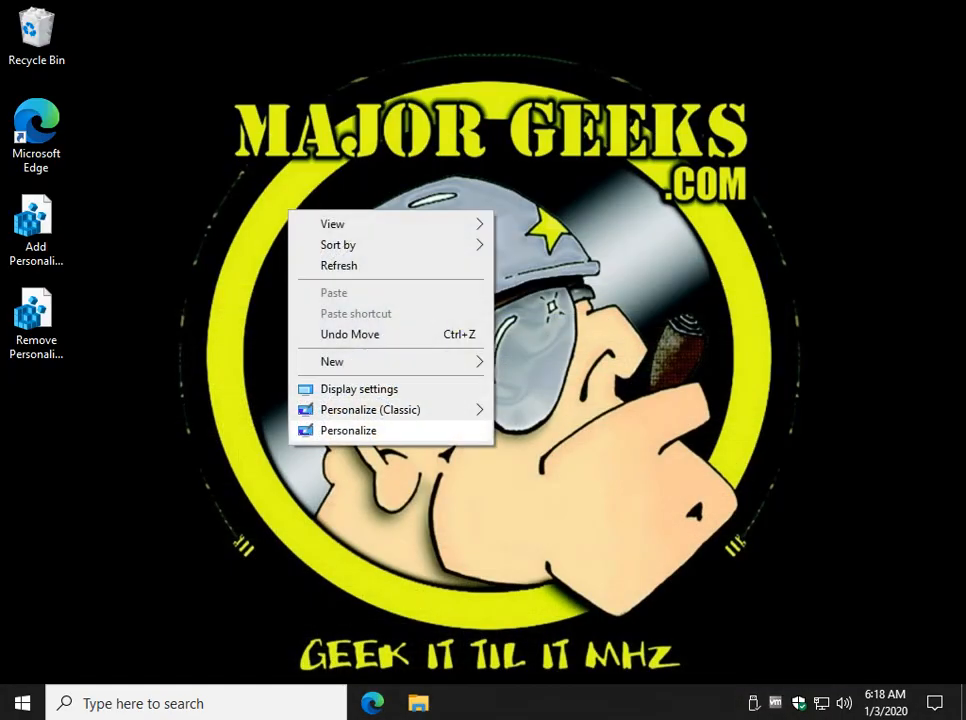
# Open the modern Personalize settings from the desktop menu and close them again.
pyautogui.click(348, 430)
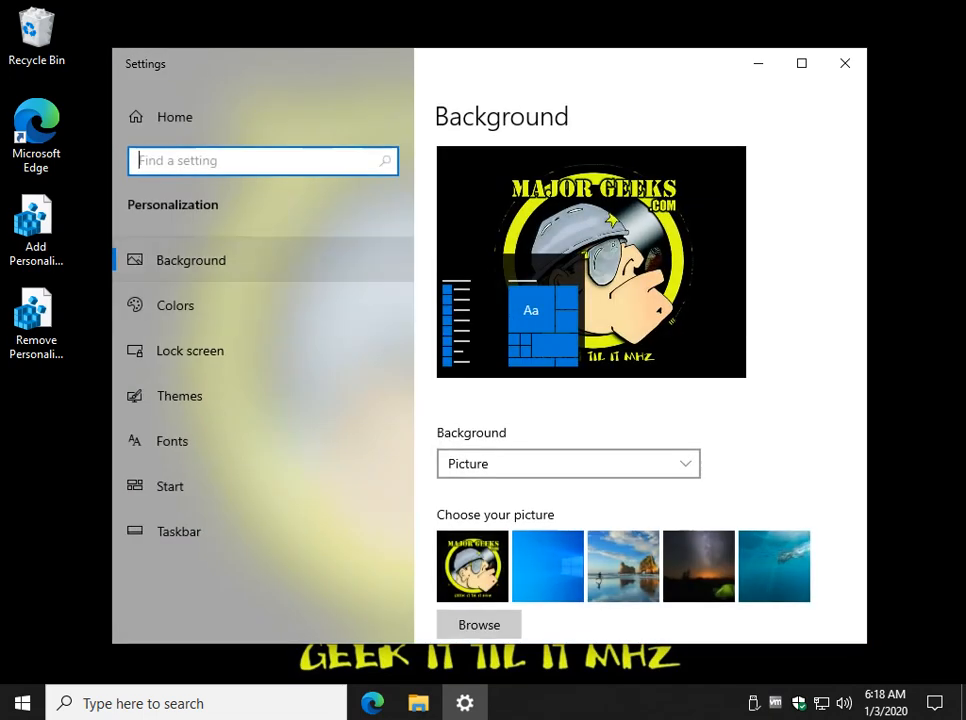
pyautogui.click(844, 62)
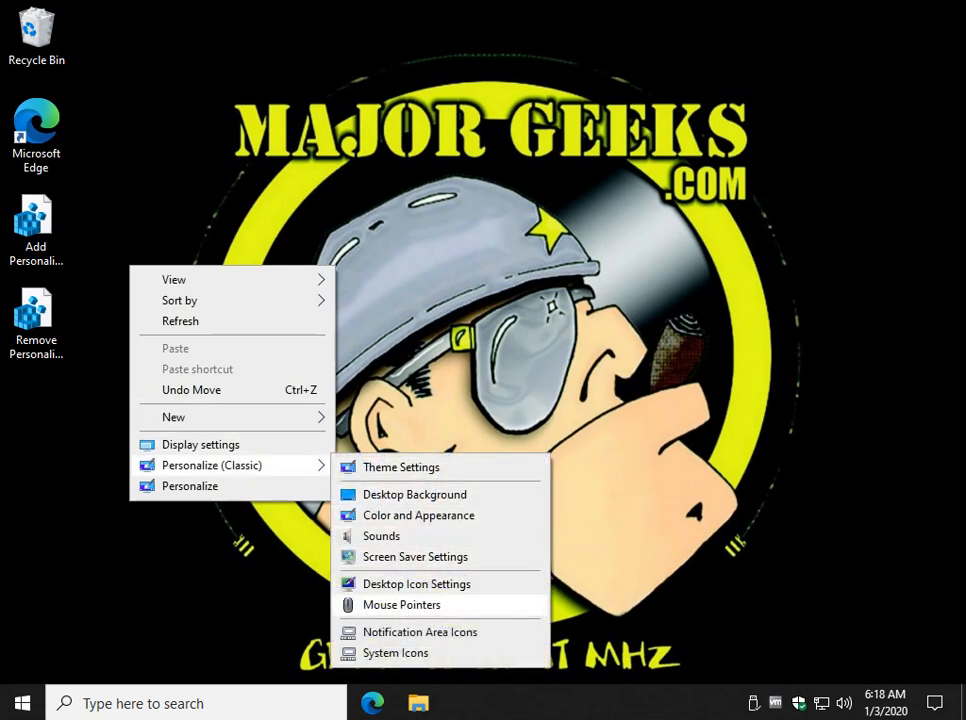
pyautogui.click(416, 584)
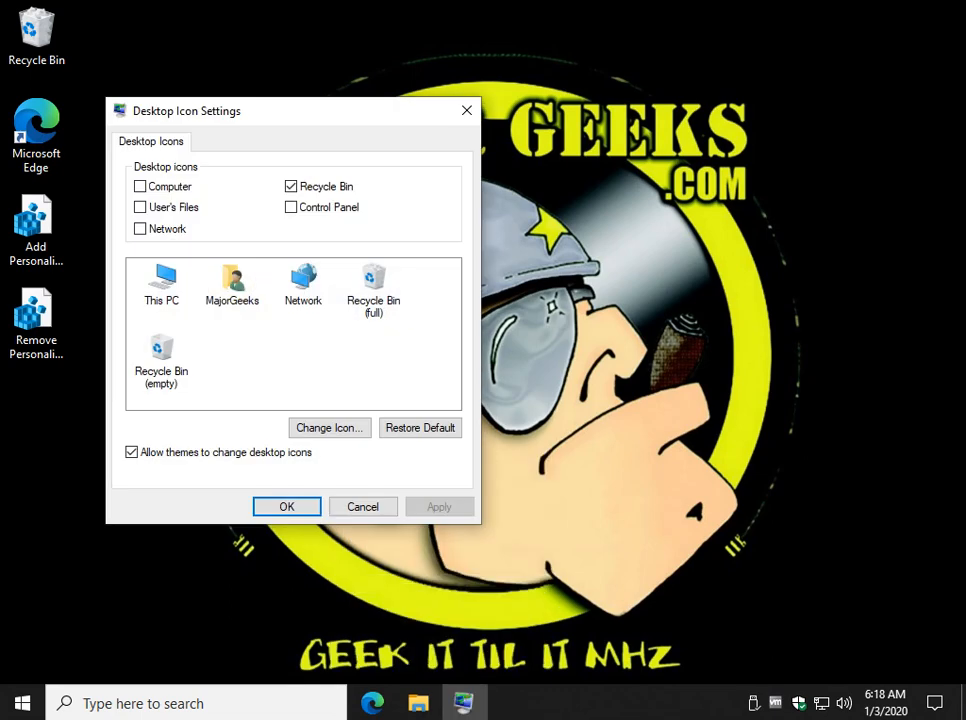
pyautogui.click(286, 506)
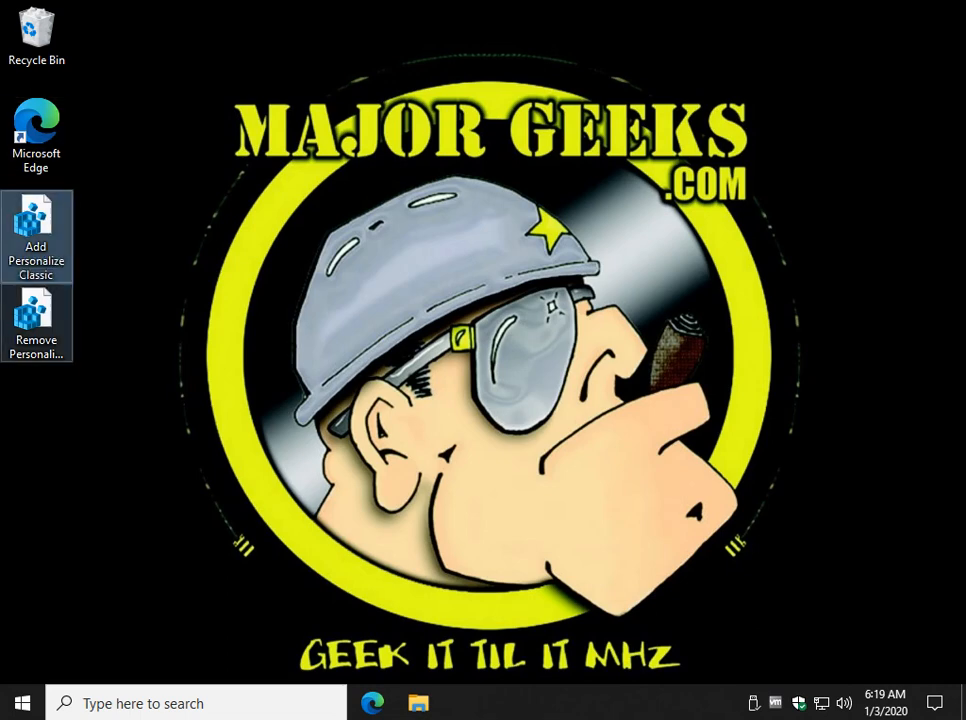
# Run the Remove Personalize Classic registry file and answer the Registry Editor warning.
pyautogui.doubleClick(36, 320)
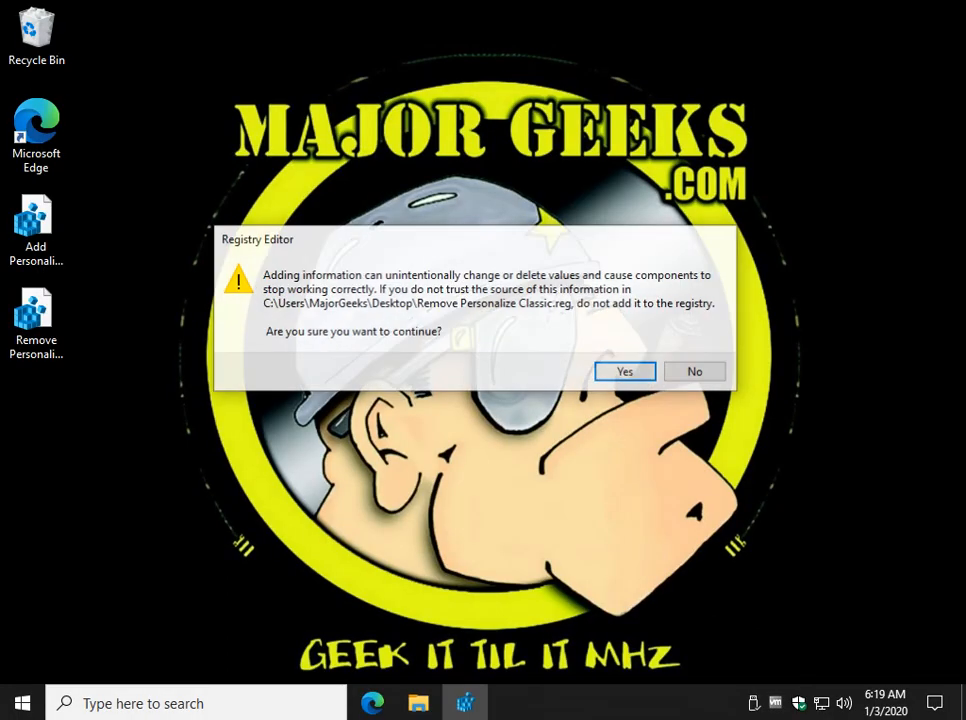
pyautogui.click(624, 370)
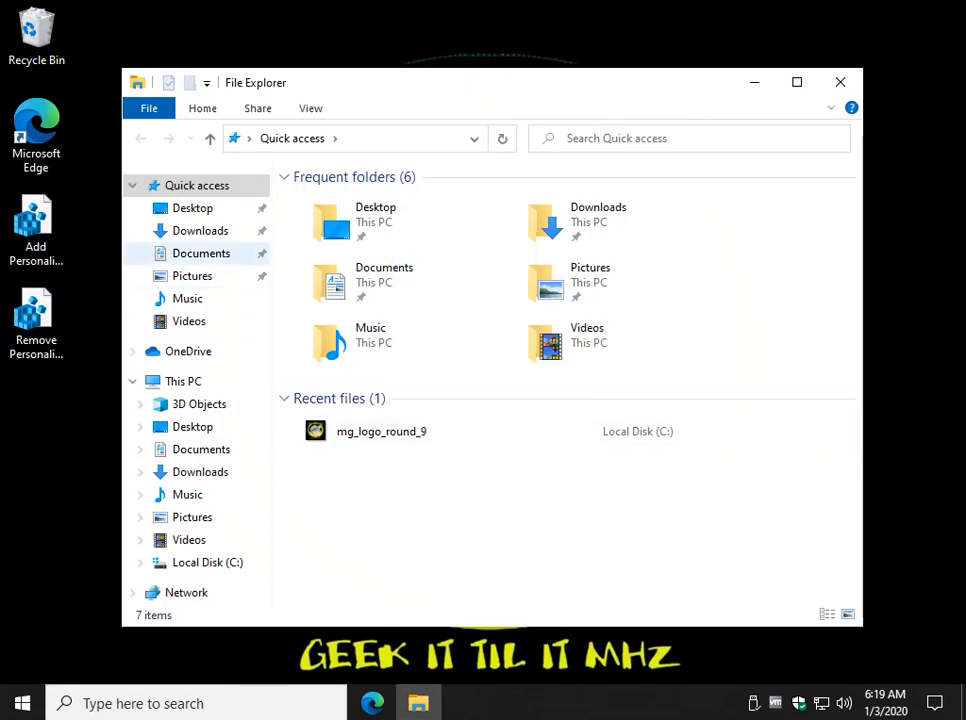
# Run the Add Personalize Classic registry file from the Desktop folder.
pyautogui.click(192, 276)
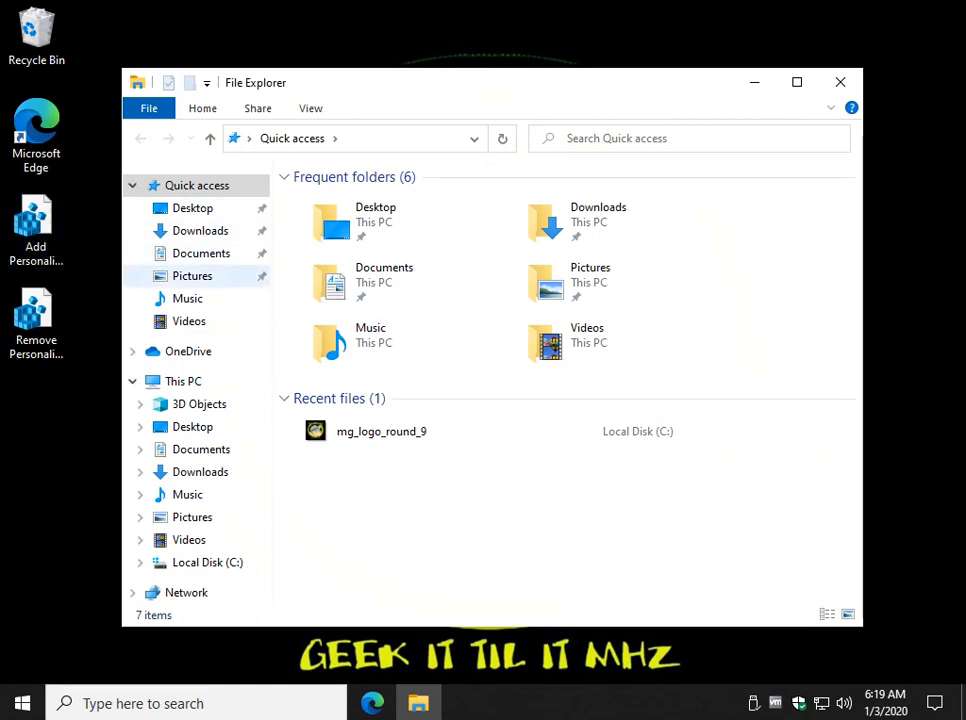
pyautogui.click(192, 206)
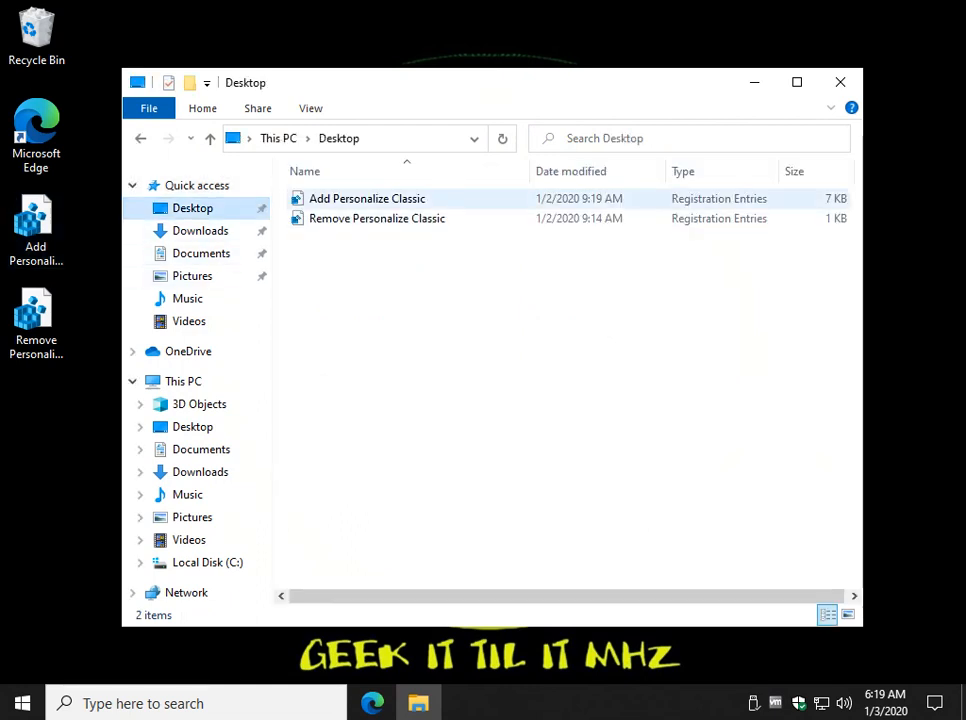
pyautogui.click(376, 218)
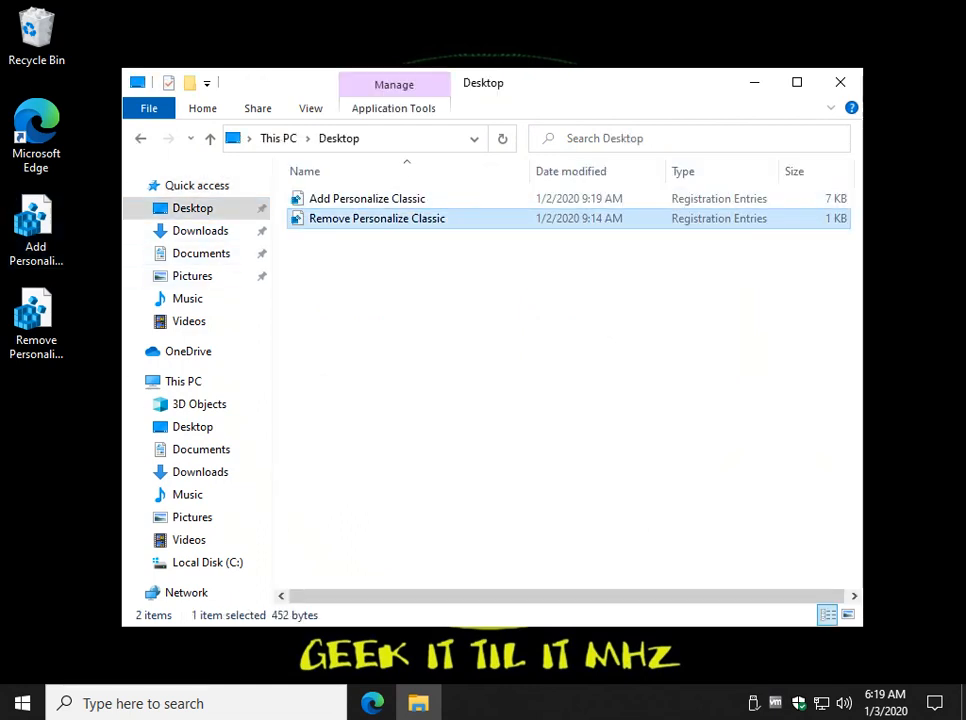
pyautogui.doubleClick(376, 218)
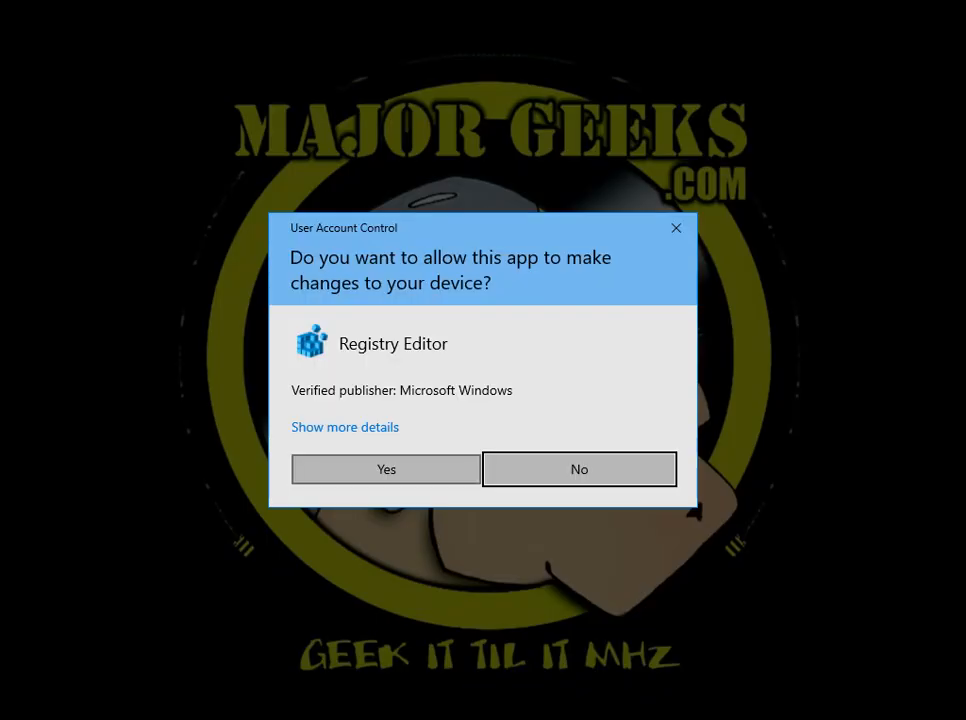
# Allow Registry Editor through UAC, confirm the merge and dismiss the success message.
pyautogui.click(386, 468)
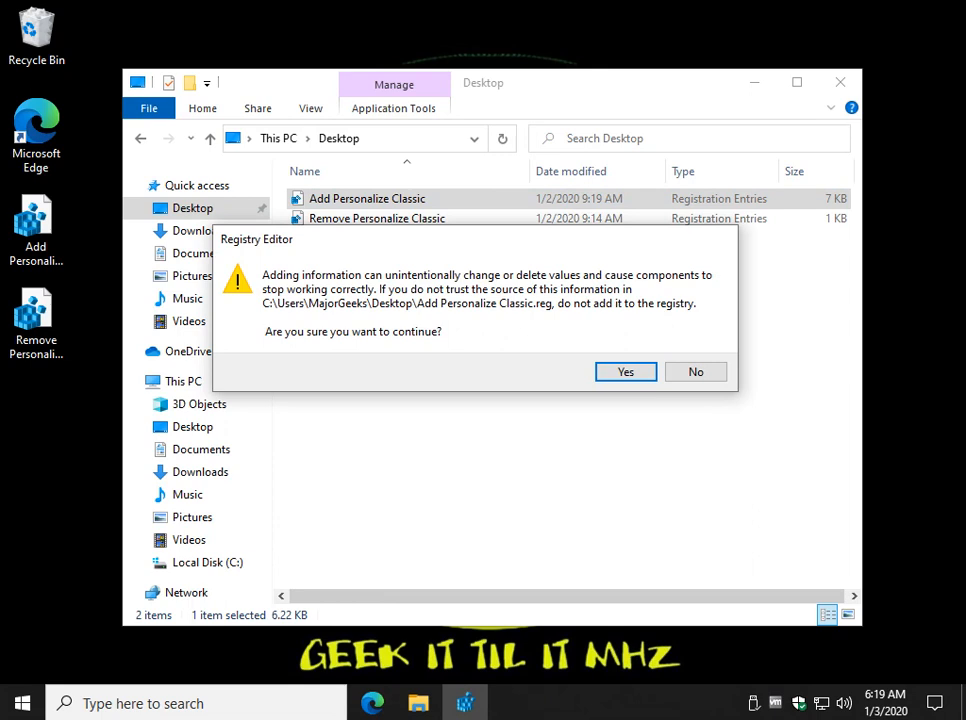
pyautogui.click(624, 370)
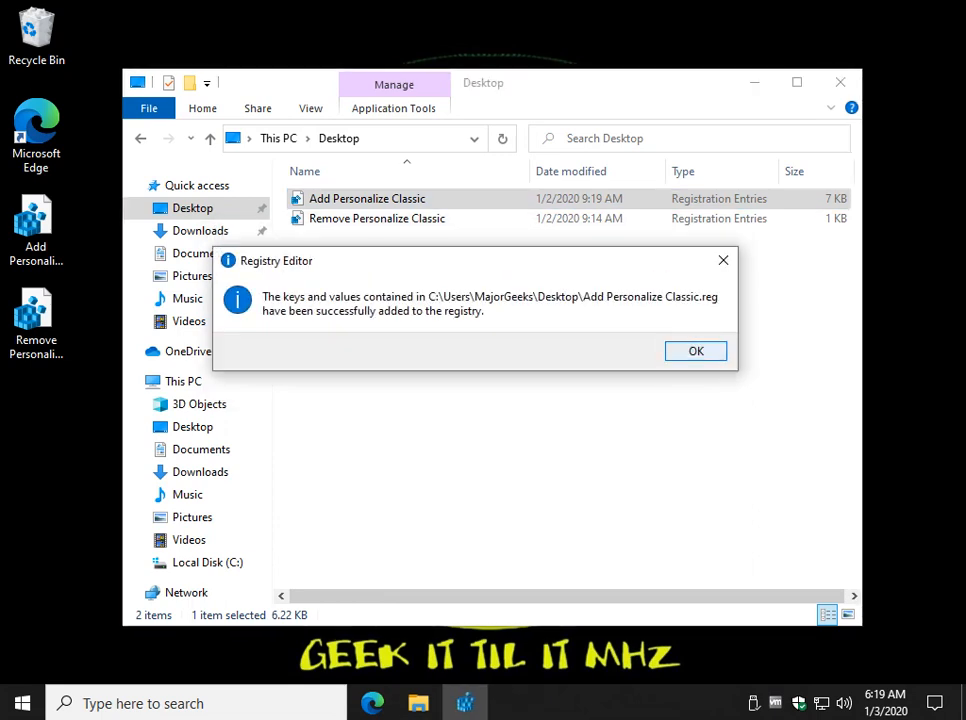
pyautogui.click(696, 350)
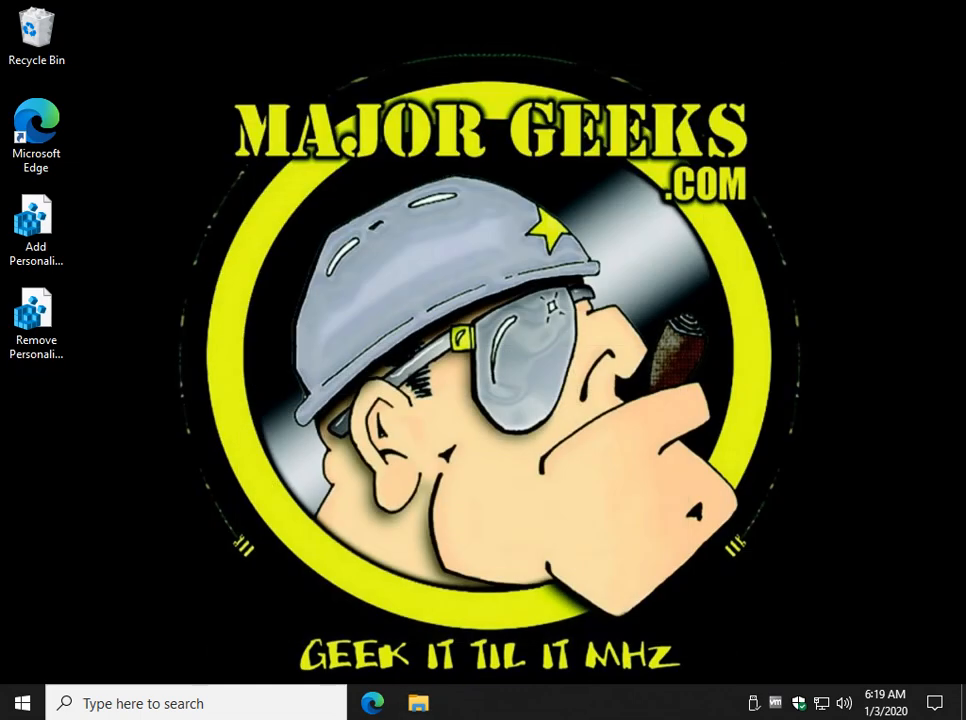
# Bring up the desktop's right-click context menu.
pyautogui.rightClick(280, 300)
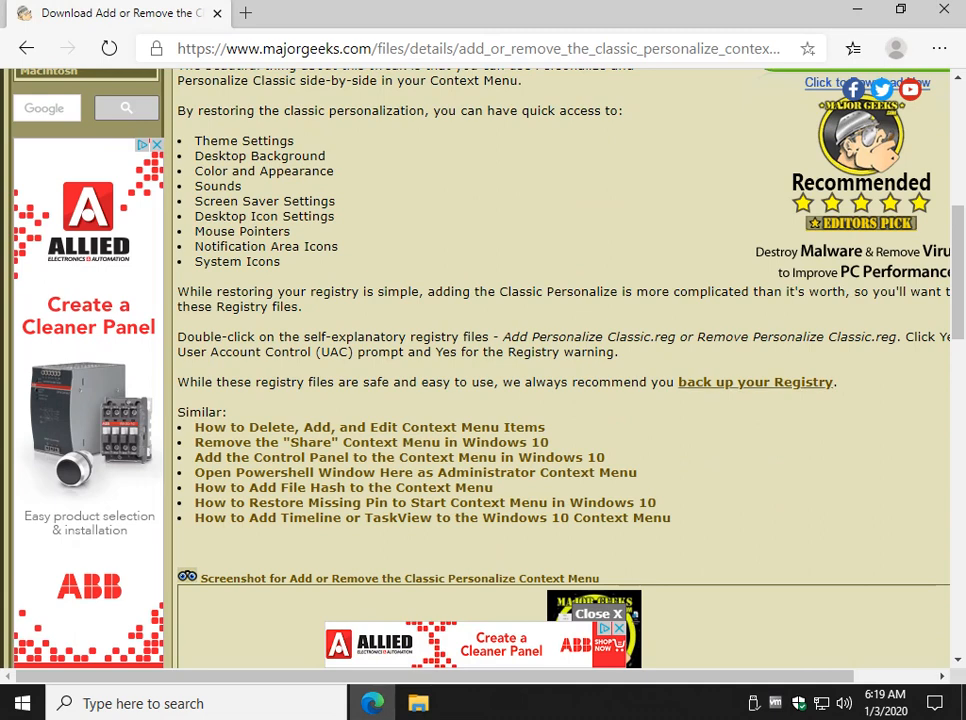
pyautogui.moveTo(756, 380)
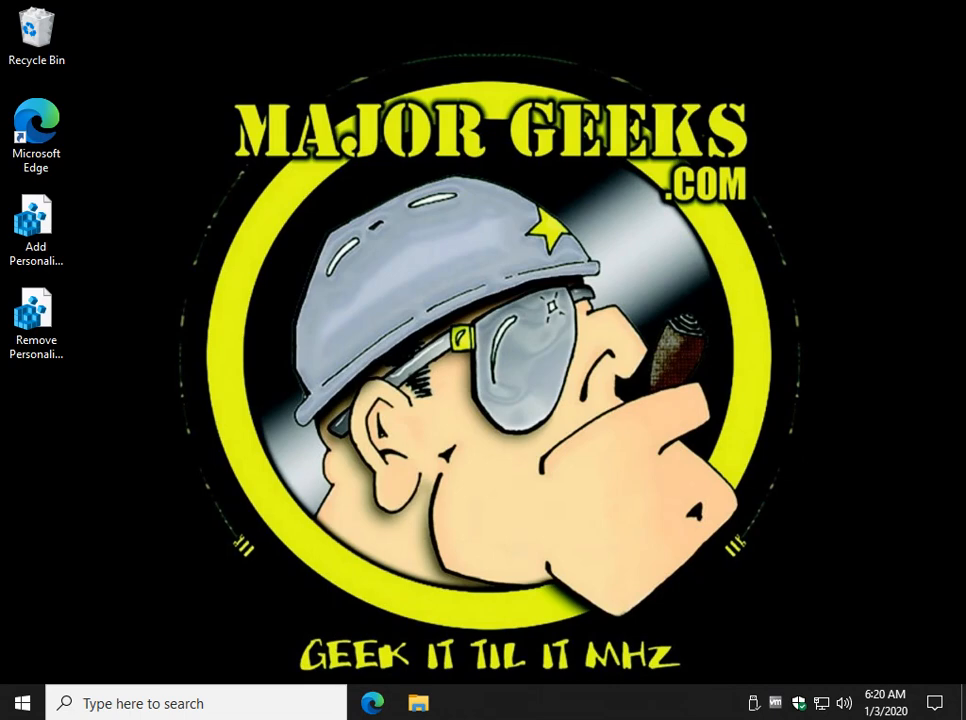
# Check the desktop menu for the Personalize (Classic) entry, then dismiss it.
pyautogui.rightClick(276, 300)
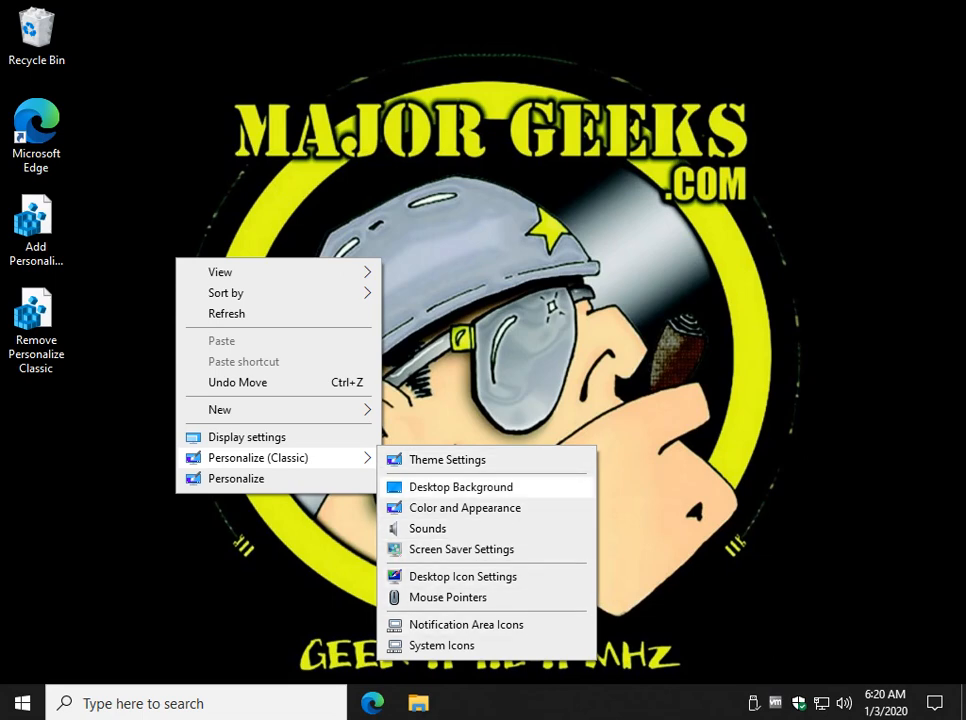
pyautogui.click(464, 508)
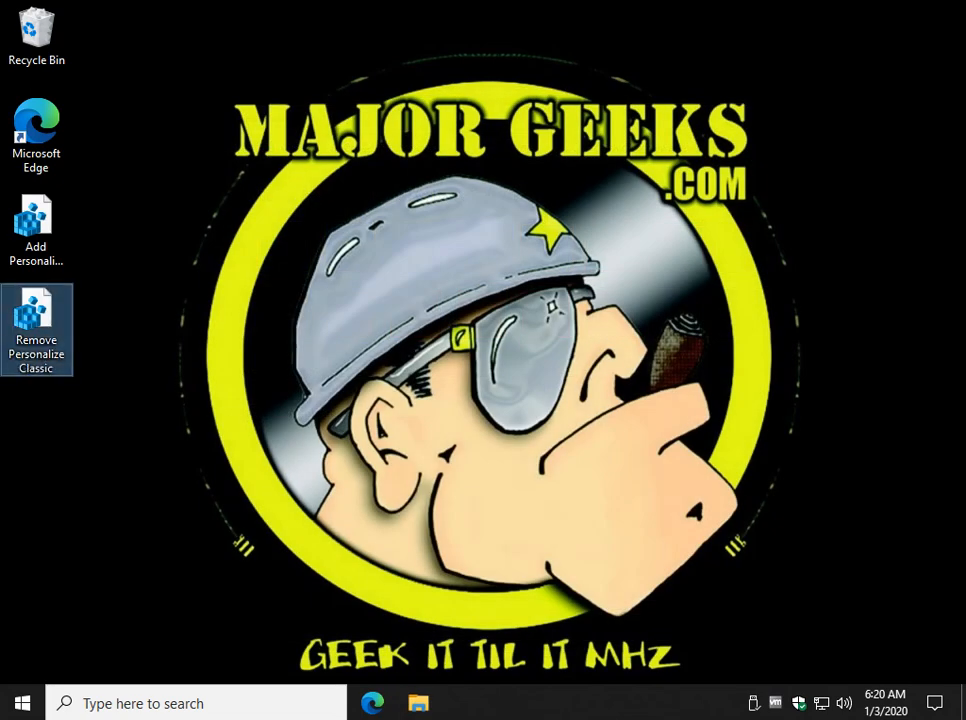
# Run the Remove Personalize Classic registry file and confirm the registry change.
pyautogui.doubleClick(36, 330)
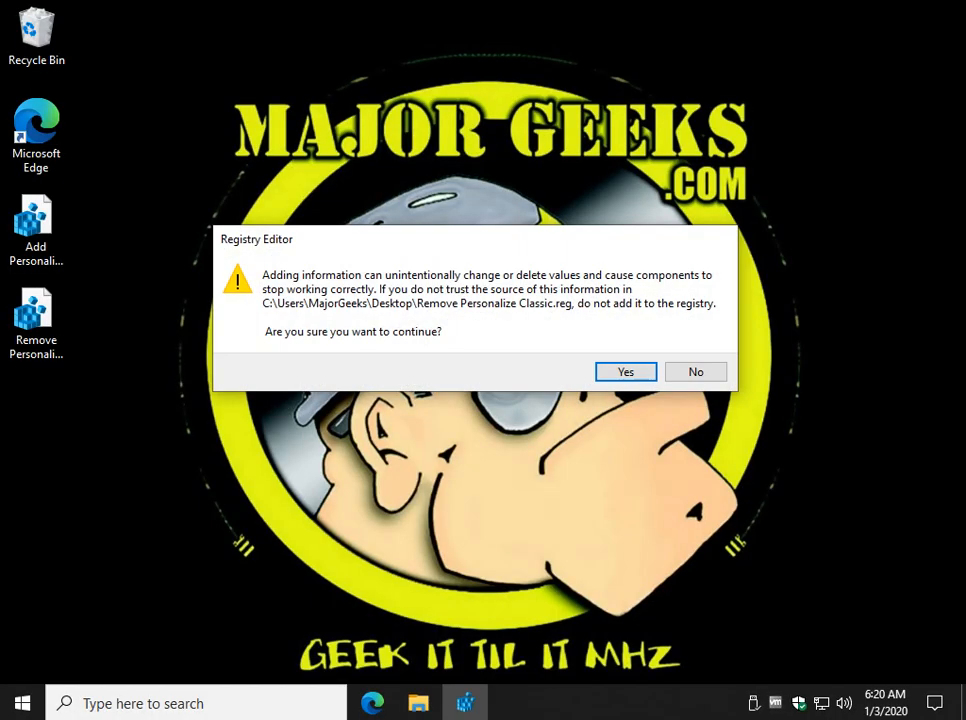
pyautogui.click(624, 370)
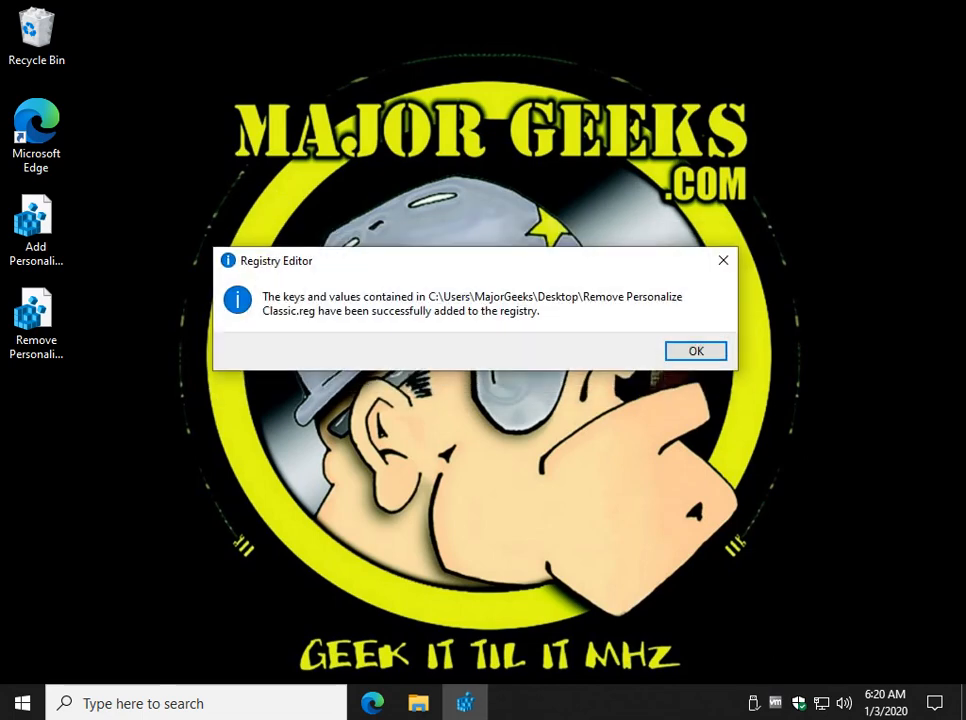